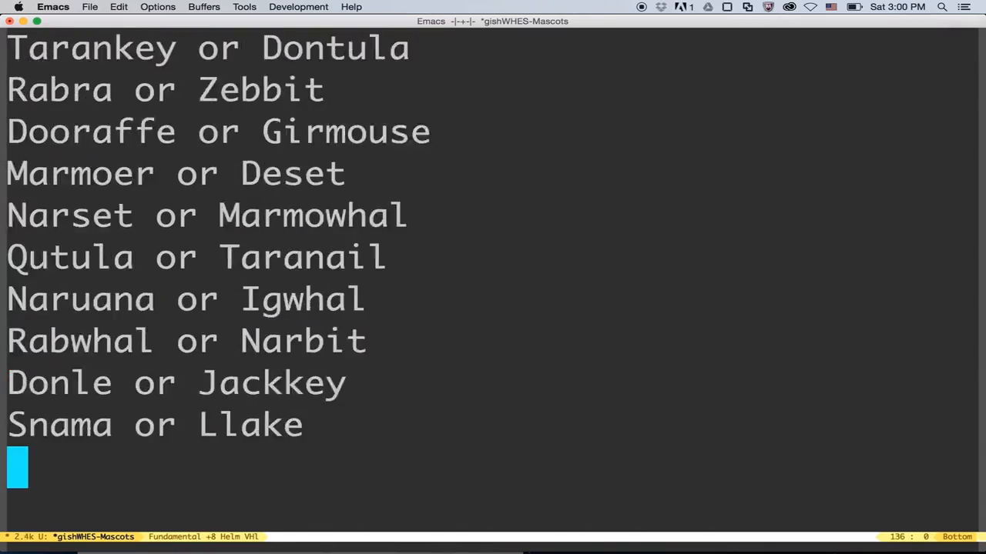
scroll(down, 3)
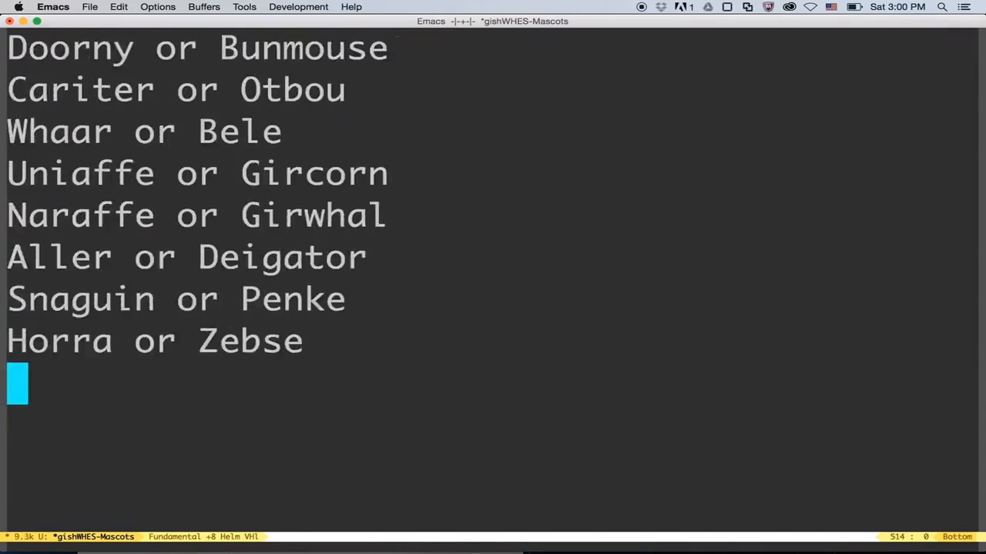